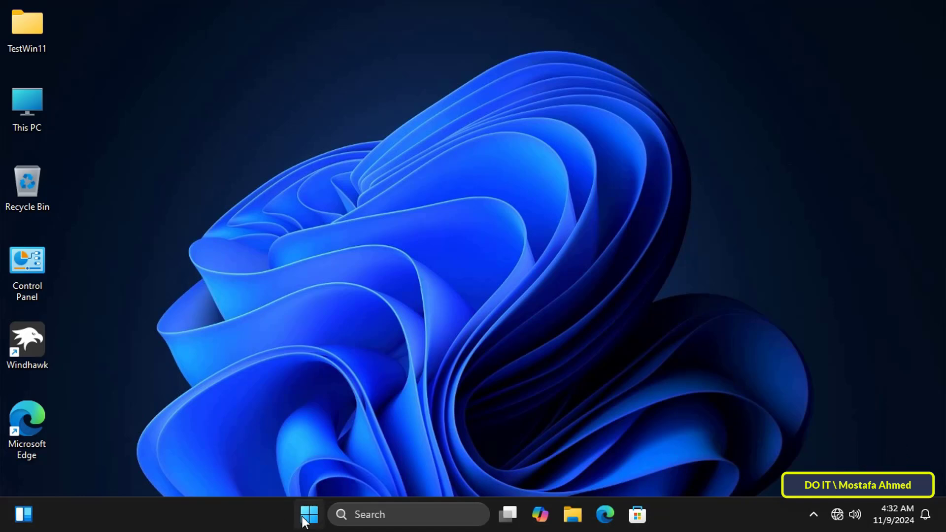
Step: Check the signed-in account and confirm the client device name Win11 on Settings > About
left_click(308, 514)
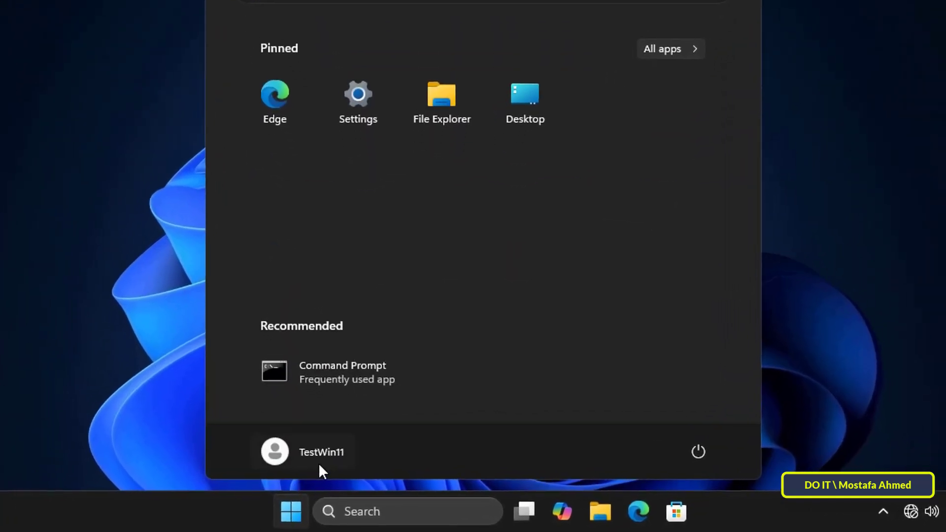
left_click(321, 452)
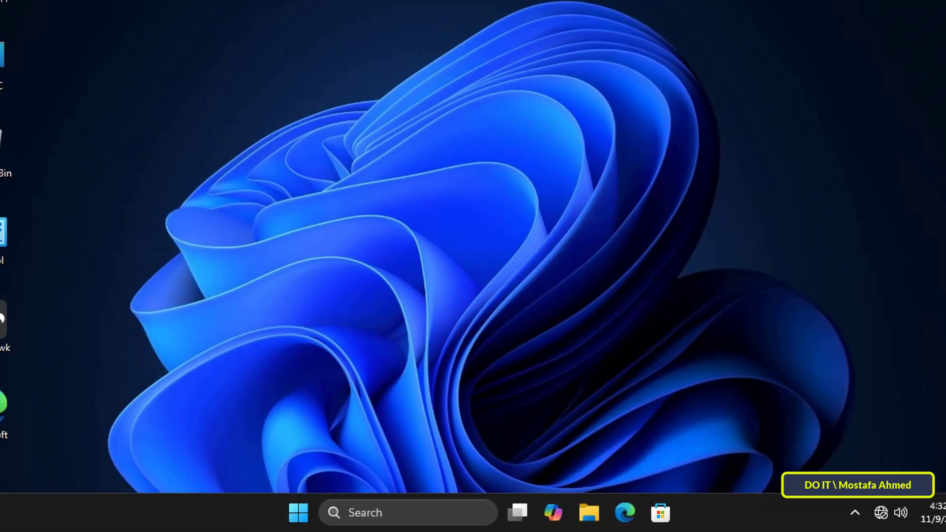
right_click(24, 108)
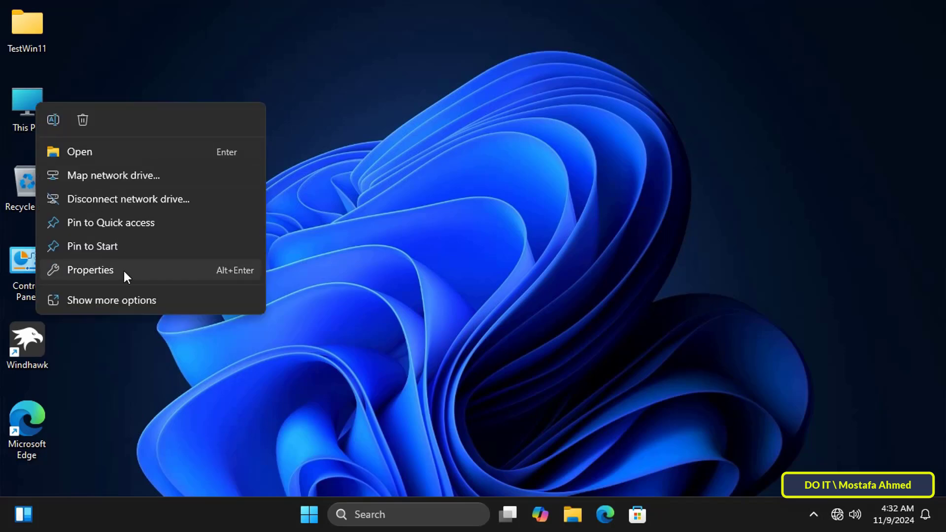
left_click(90, 270)
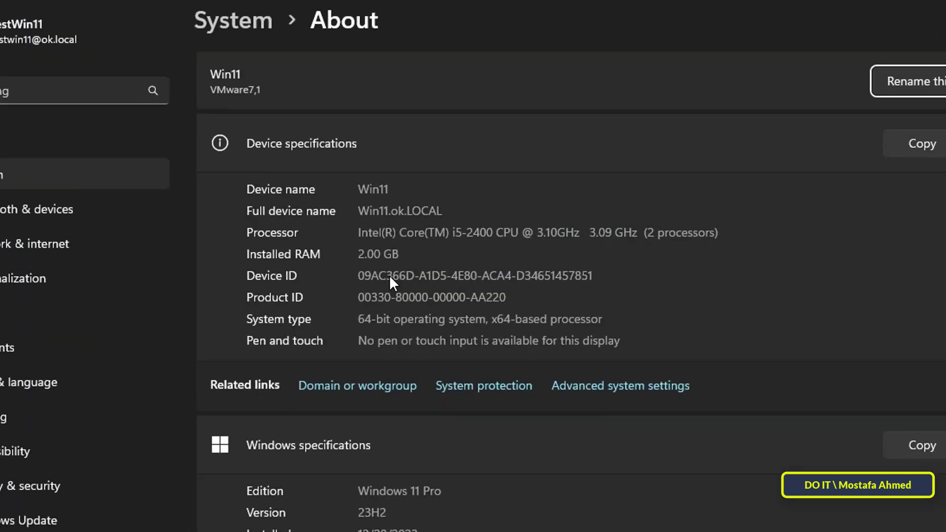
scroll("down", 3)
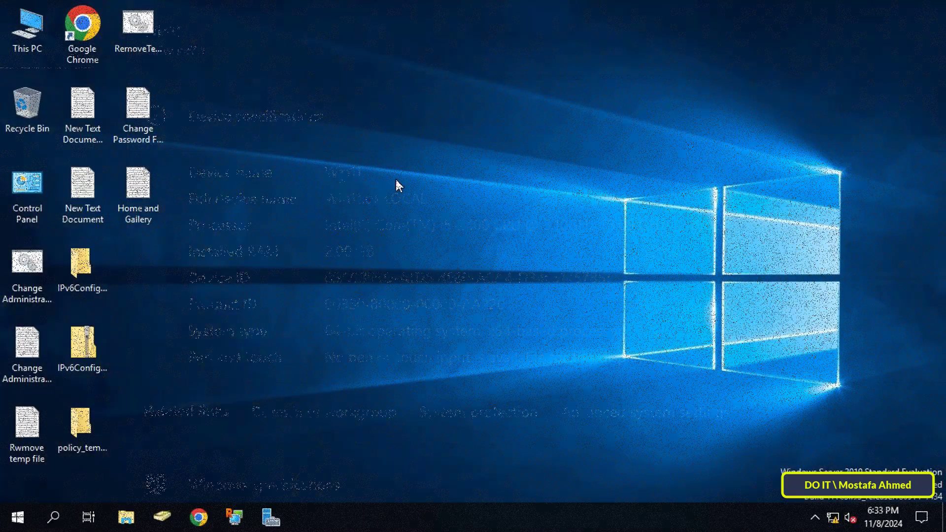
Step: Launch Windows PowerShell (Admin) from the server's Start menu
right_click(17, 517)
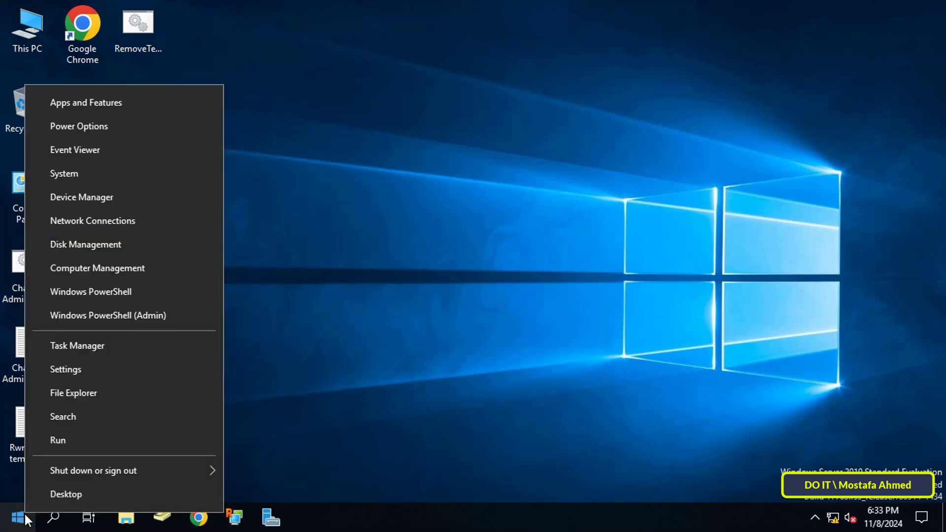
left_click(211, 355)
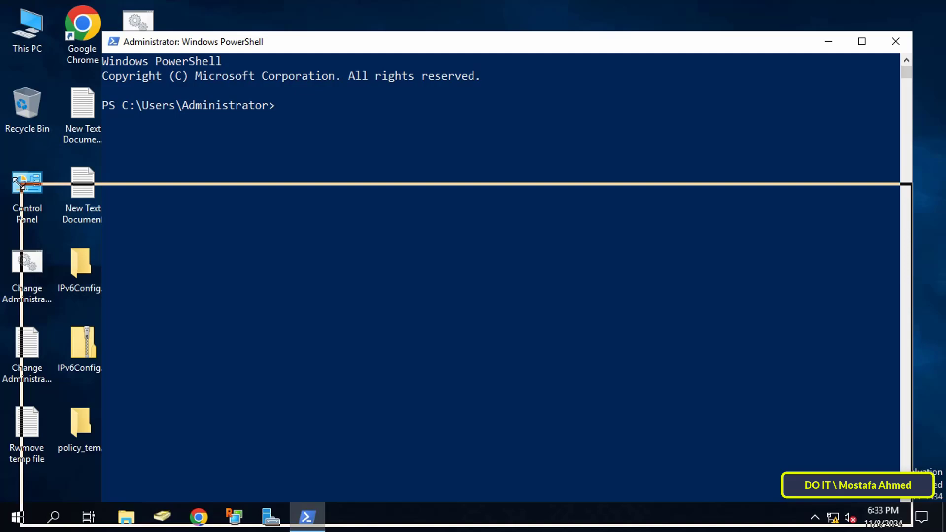
Step: Begin the command msg /server:win11 TestWin11 addressed to the client's user
type("ms")
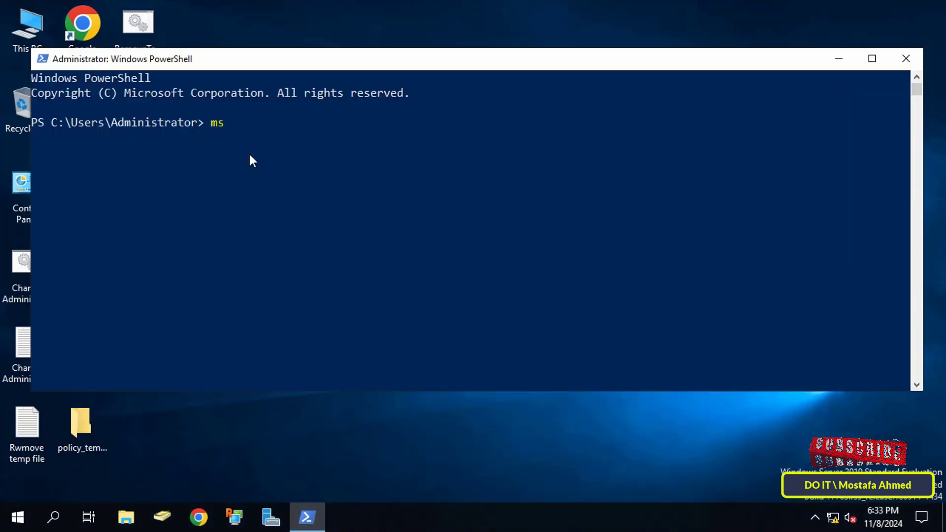
type("g /")
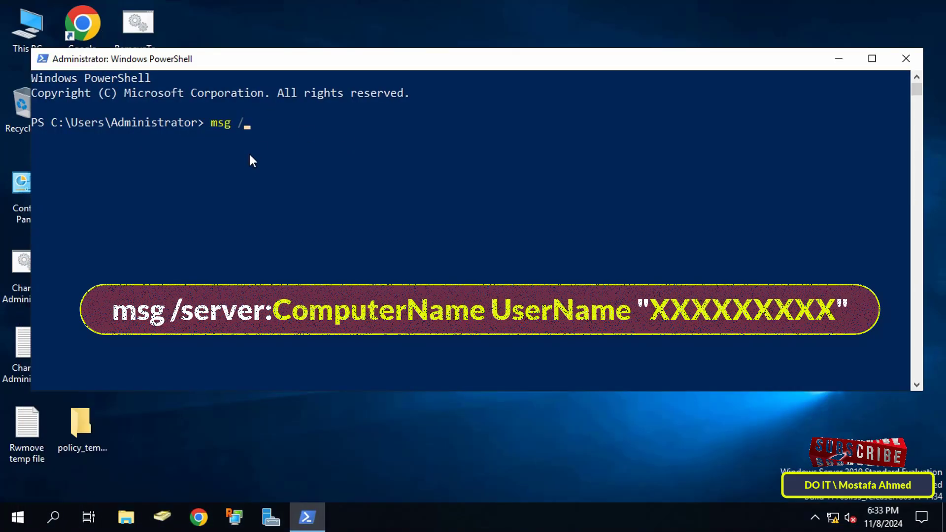
type("server")
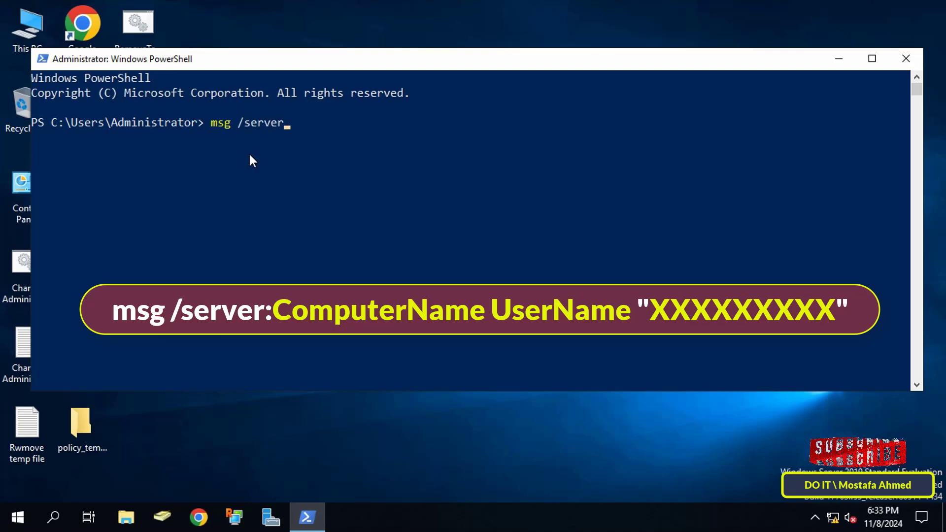
type(":")
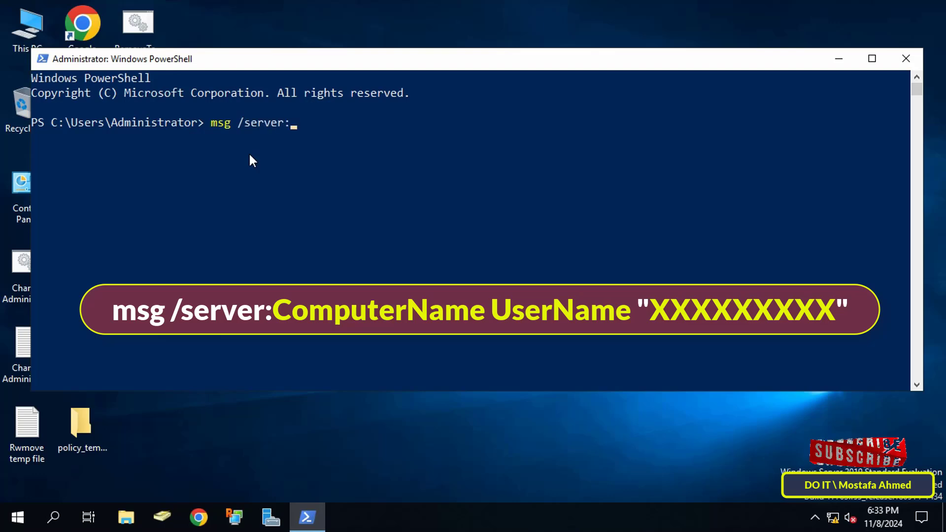
type("win11")
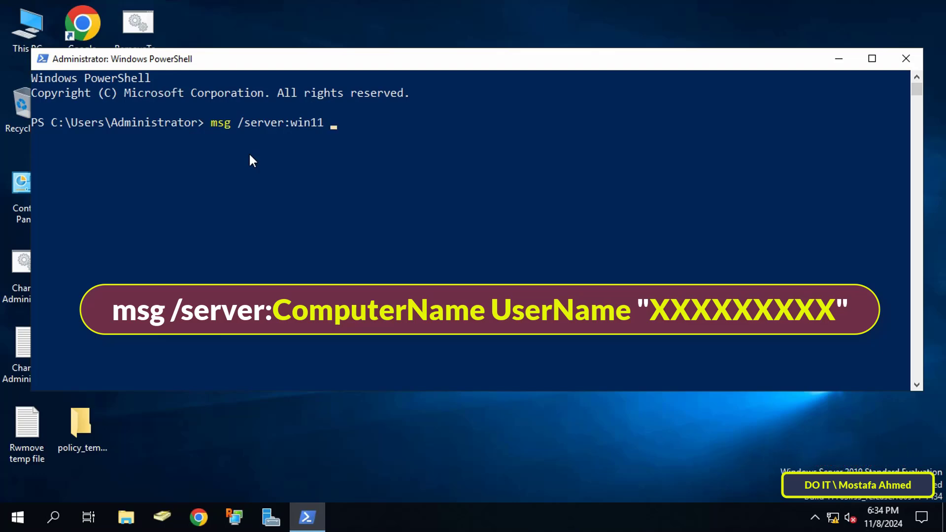
type("TestWi")
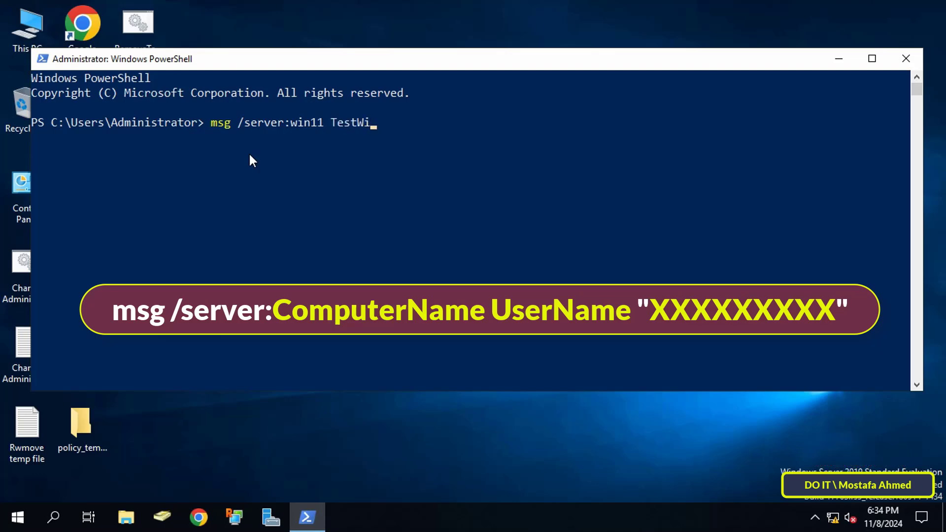
type("n11")
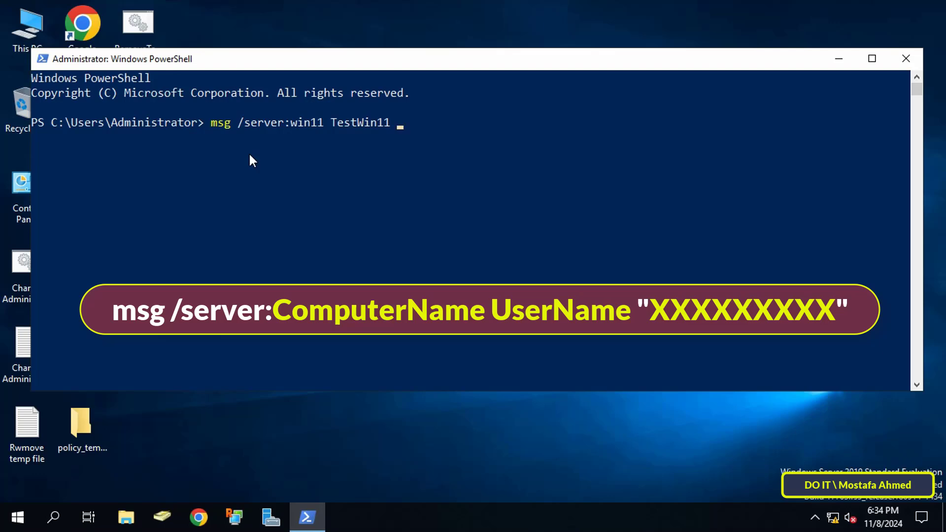
Step: Add the message "Hello xxx Your Computer Will Reboot After 5 Minutes, Save Your Work" without running it
type("\"Hello")
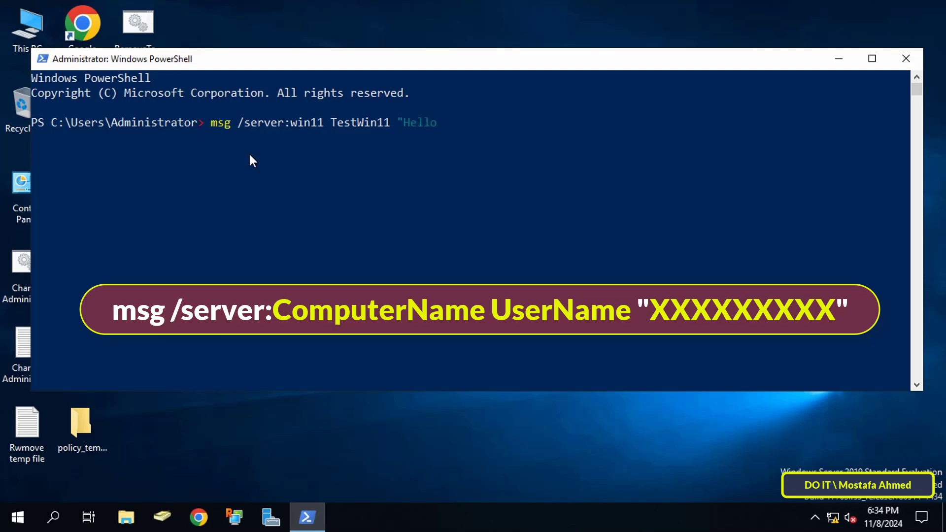
type("xxx Your Computer W")
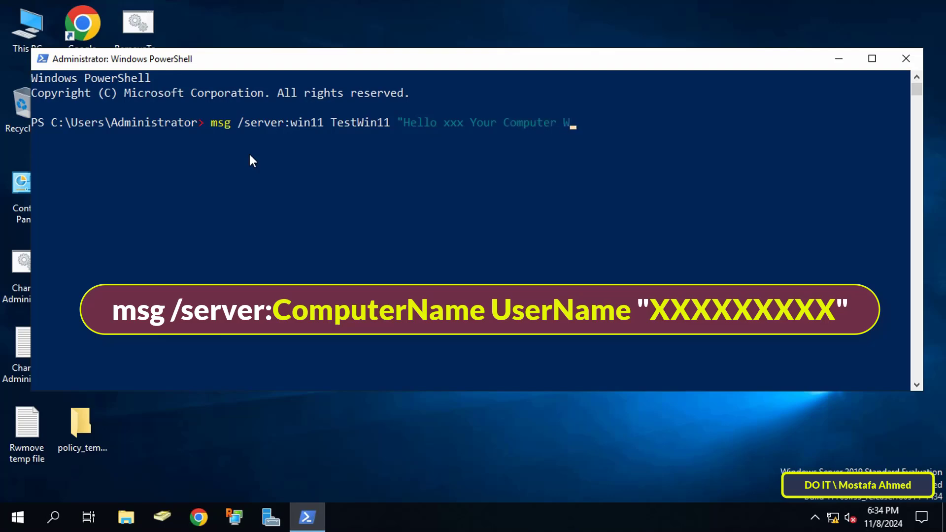
type("ill Reboot After 5 M")
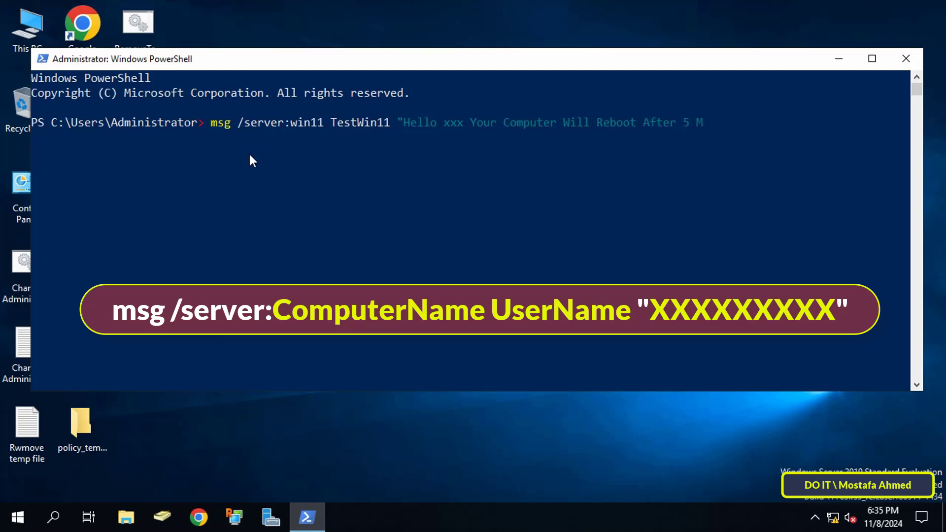
type("inutes,")
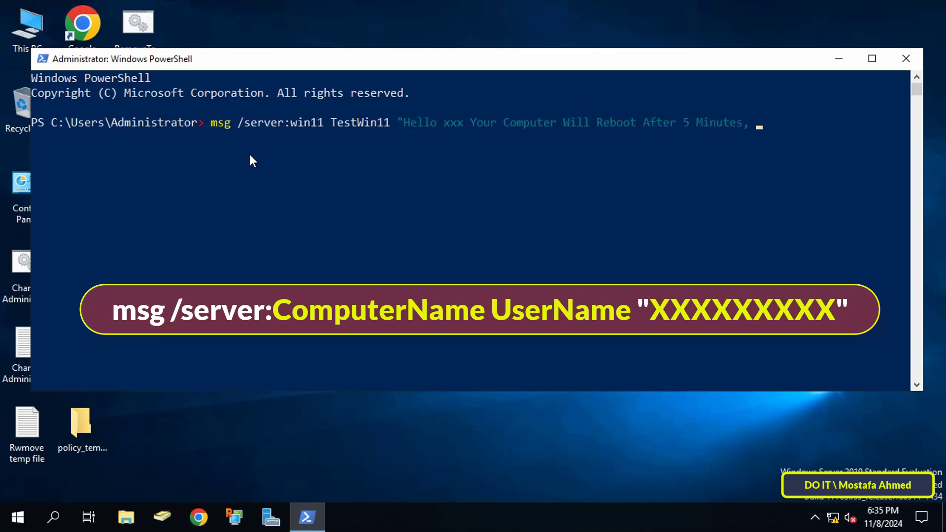
type("Save Your W")
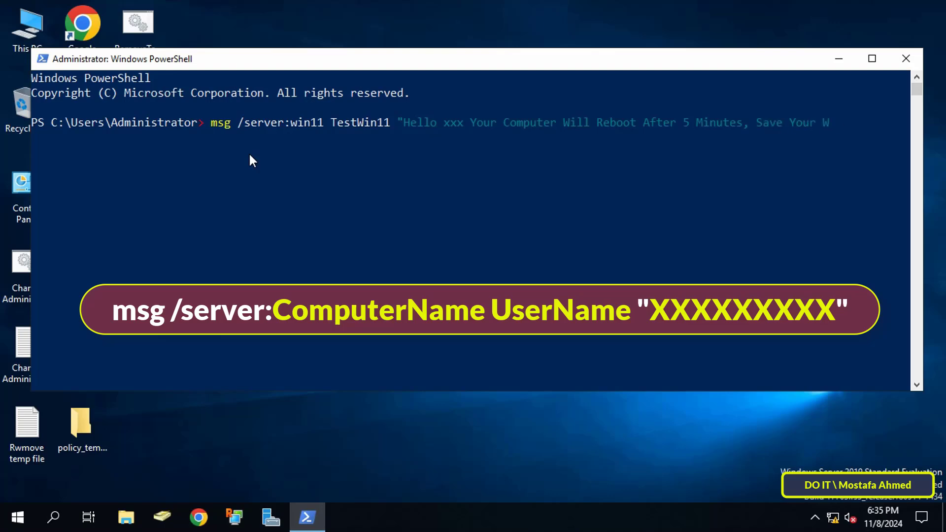
type("ork\"")
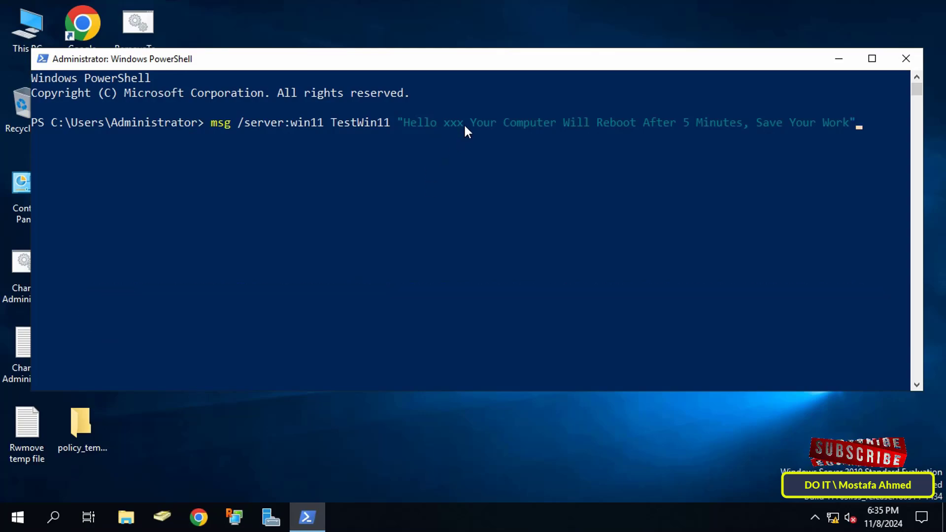
mouse_move(579, 159)
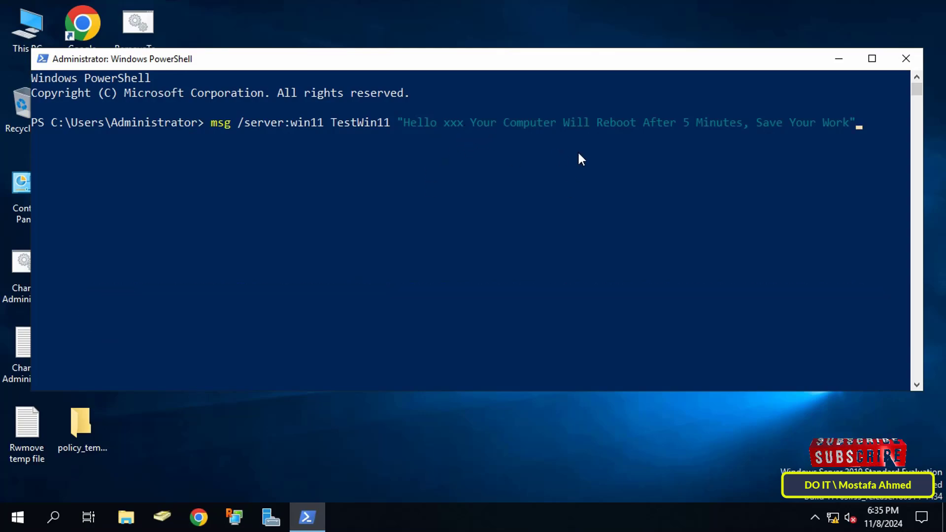
mouse_move(717, 145)
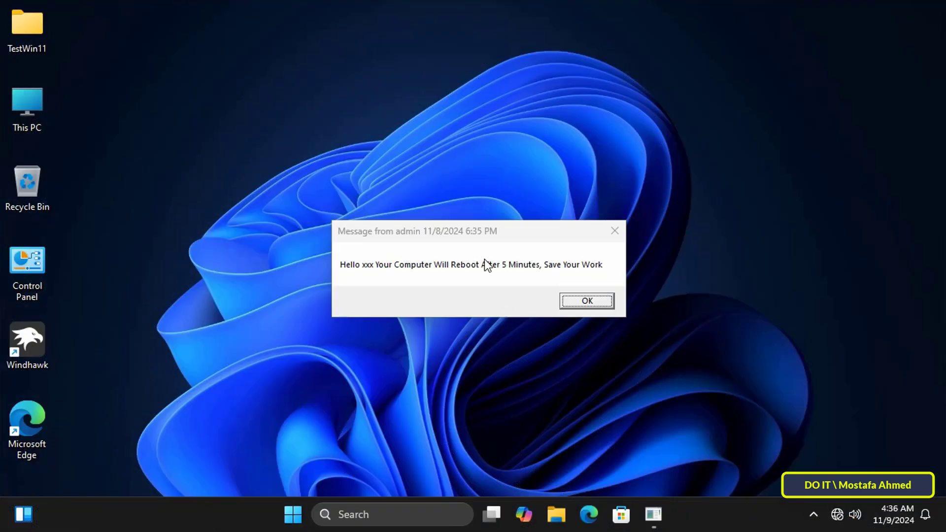
mouse_move(363, 279)
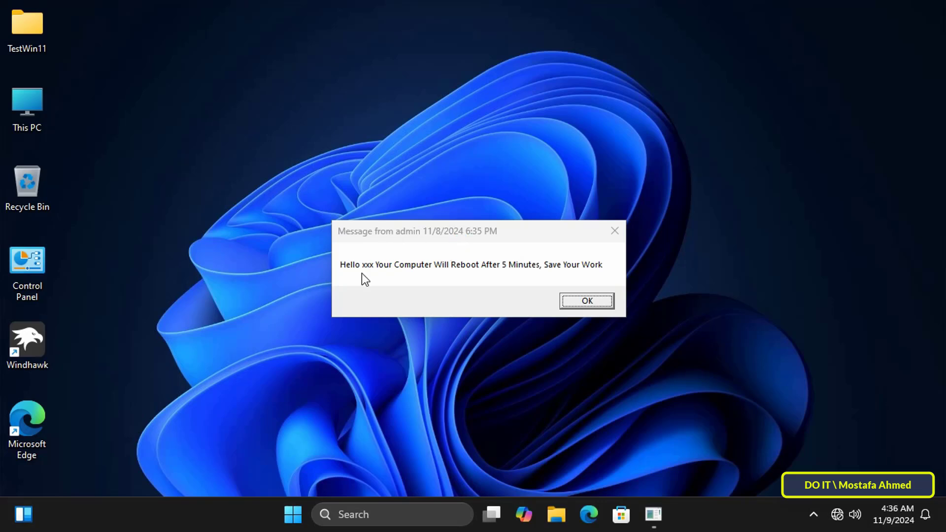